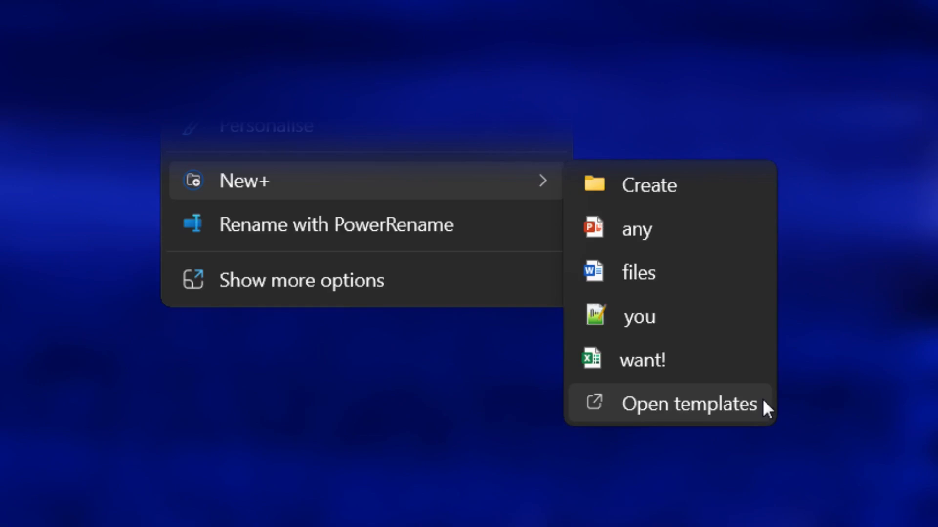
# - Open the New+ templates folder in File Explorer via New+ > Open templates
pyautogui.click(688, 403)
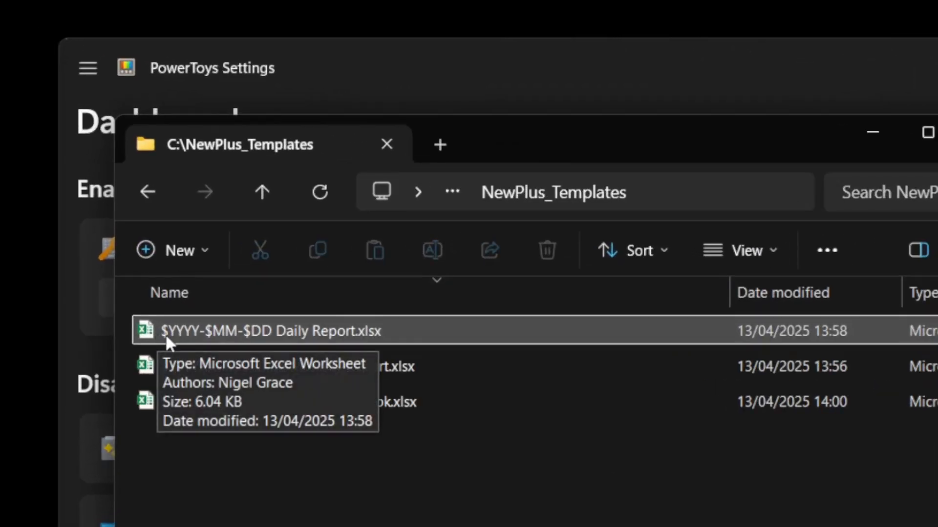
pyautogui.moveTo(273, 341)
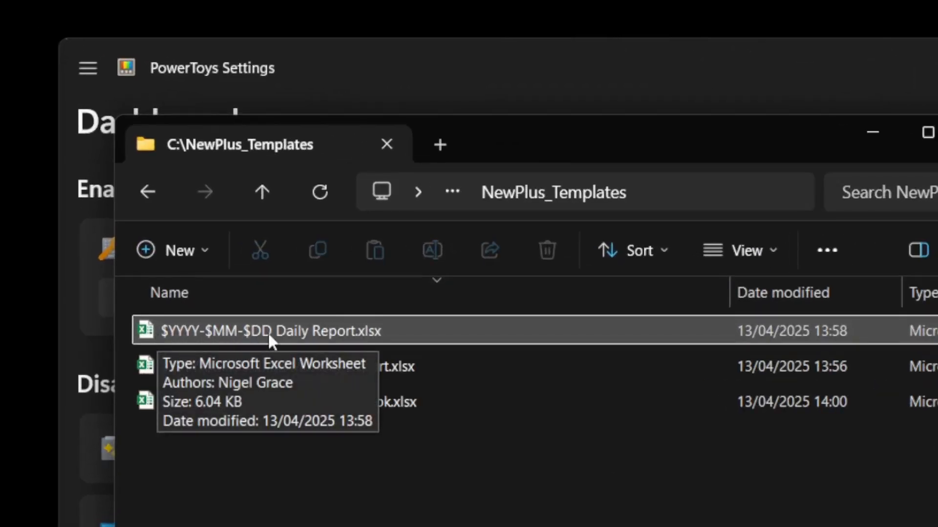
pyautogui.moveTo(354, 345)
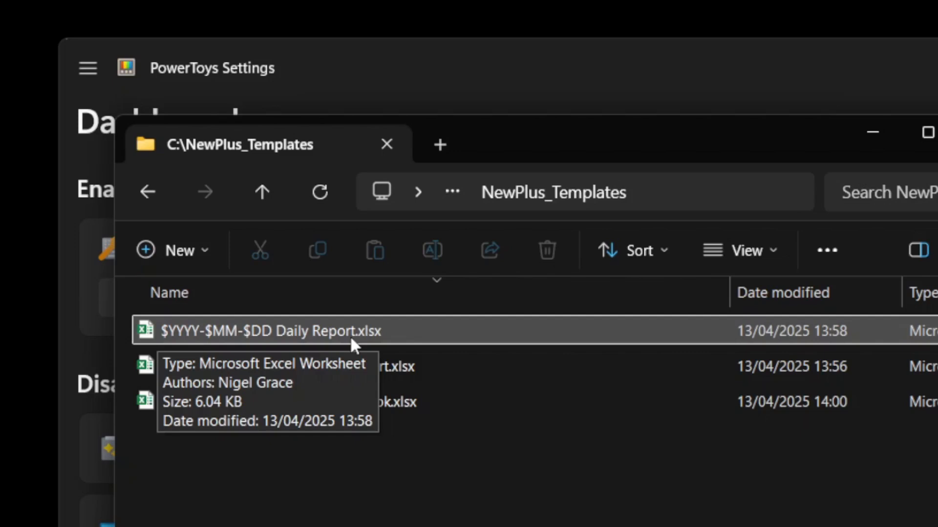
pyautogui.moveTo(371, 344)
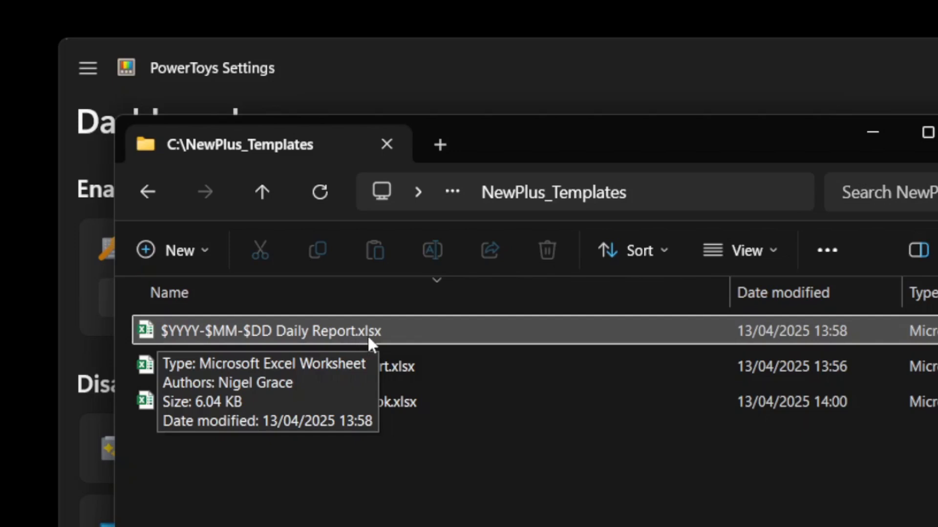
pyautogui.moveTo(177, 344)
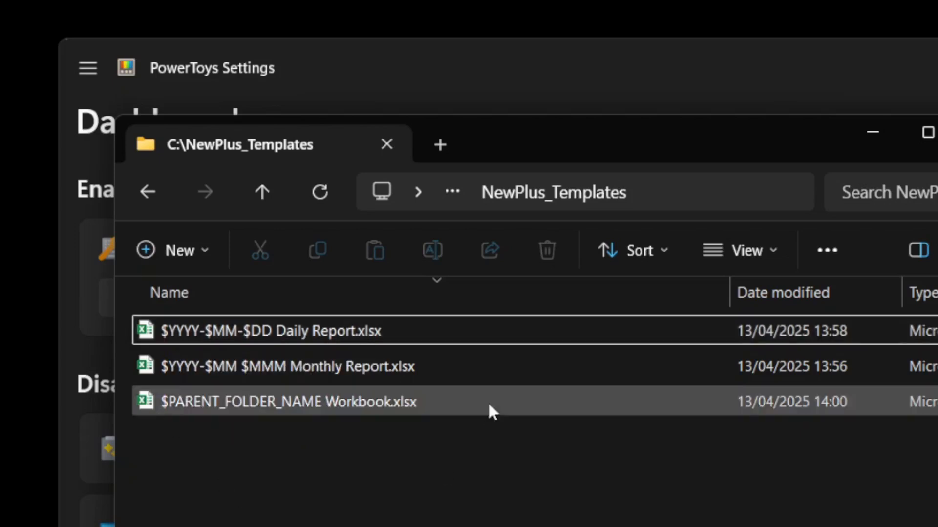
pyautogui.click(288, 366)
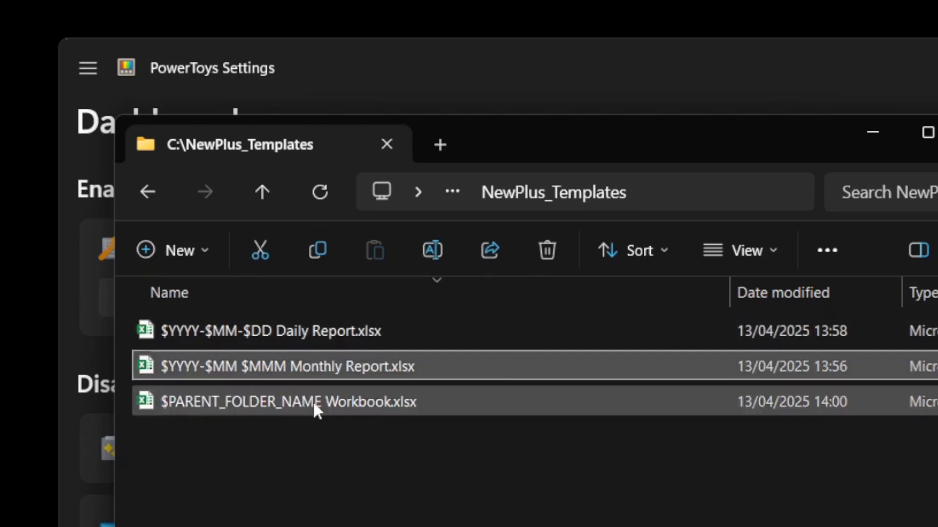
pyautogui.moveTo(486, 415)
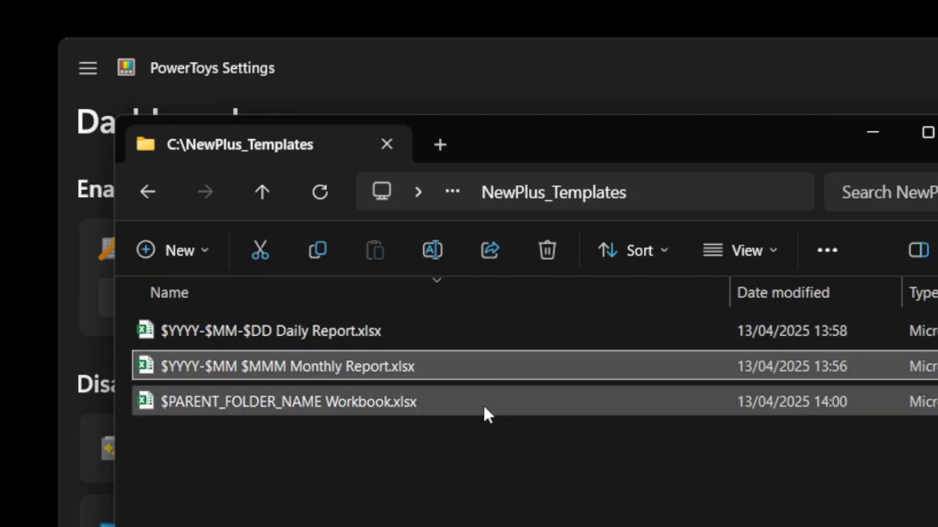
pyautogui.moveTo(383, 394)
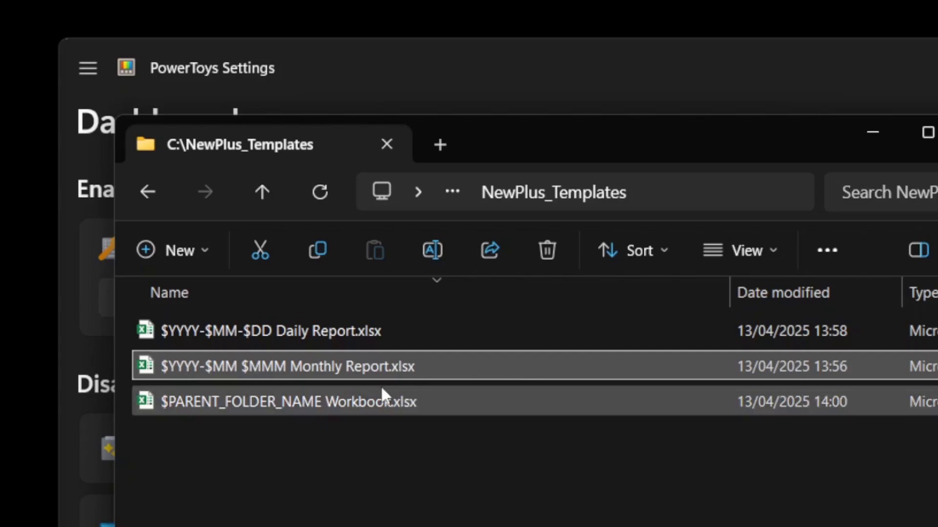
pyautogui.moveTo(447, 363)
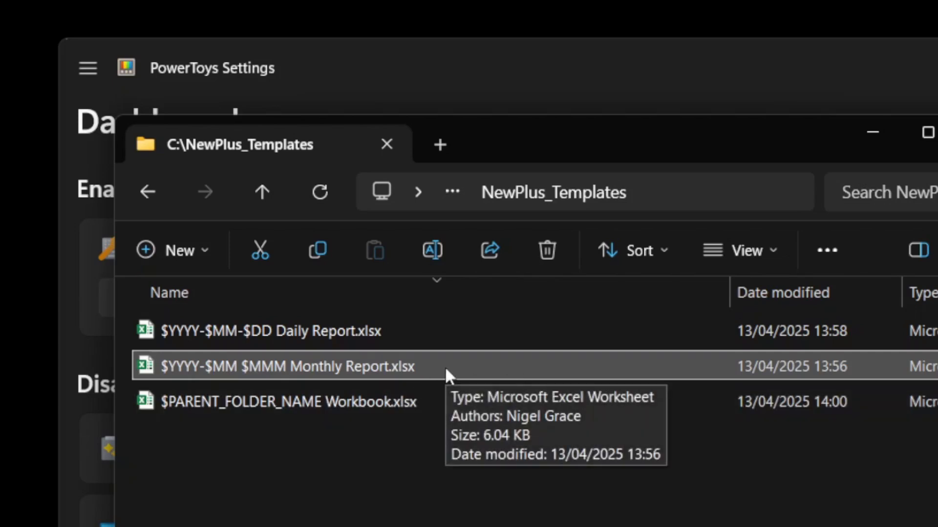
pyautogui.moveTo(364, 375)
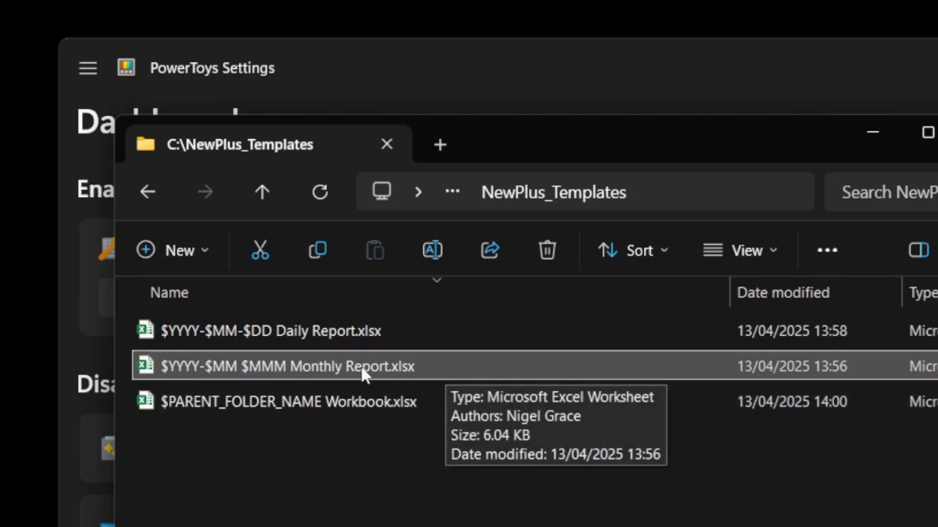
pyautogui.moveTo(411, 447)
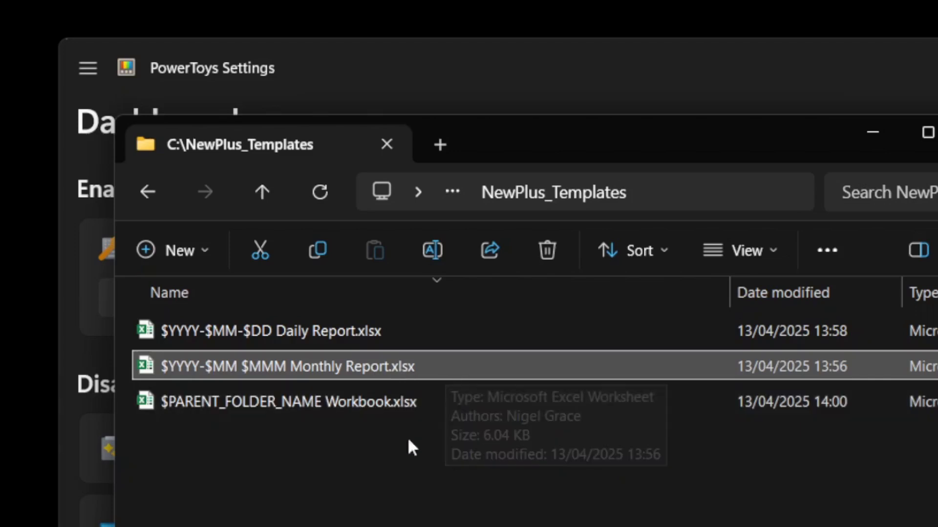
pyautogui.click(290, 401)
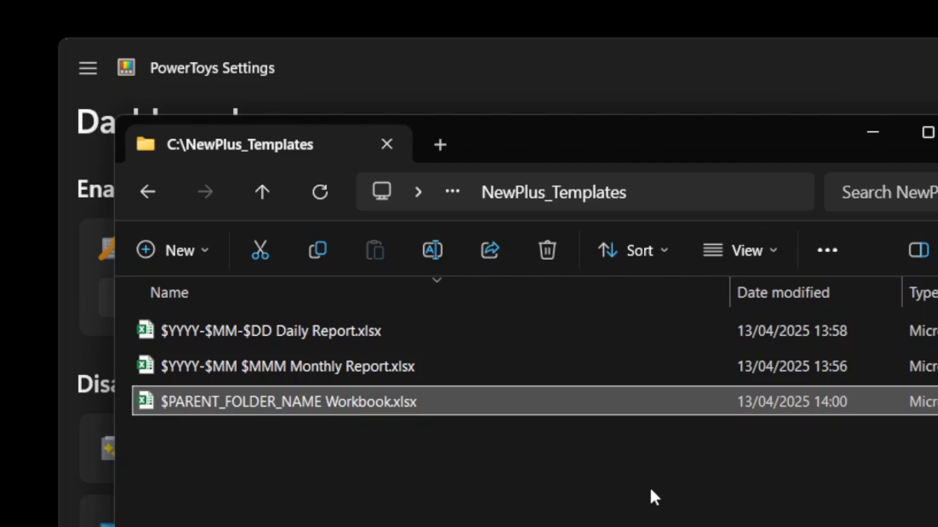
pyautogui.moveTo(365, 467)
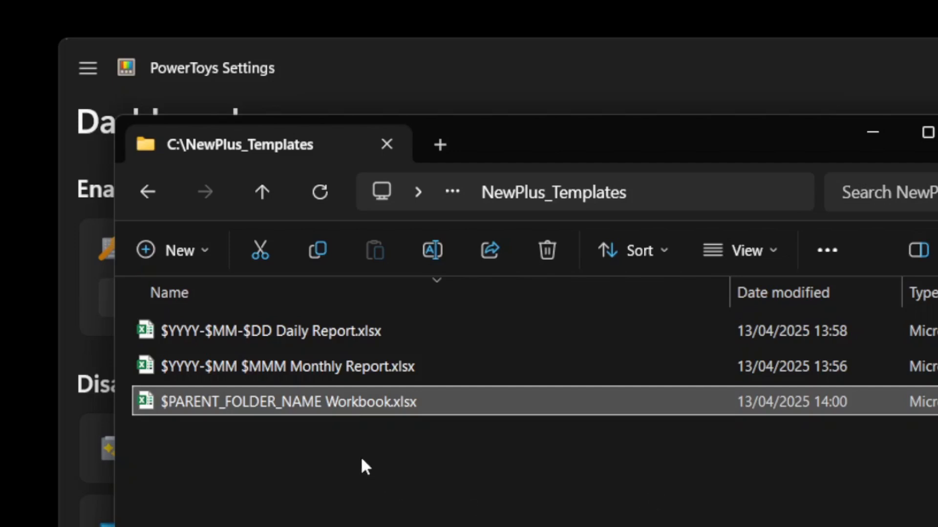
pyautogui.moveTo(335, 463)
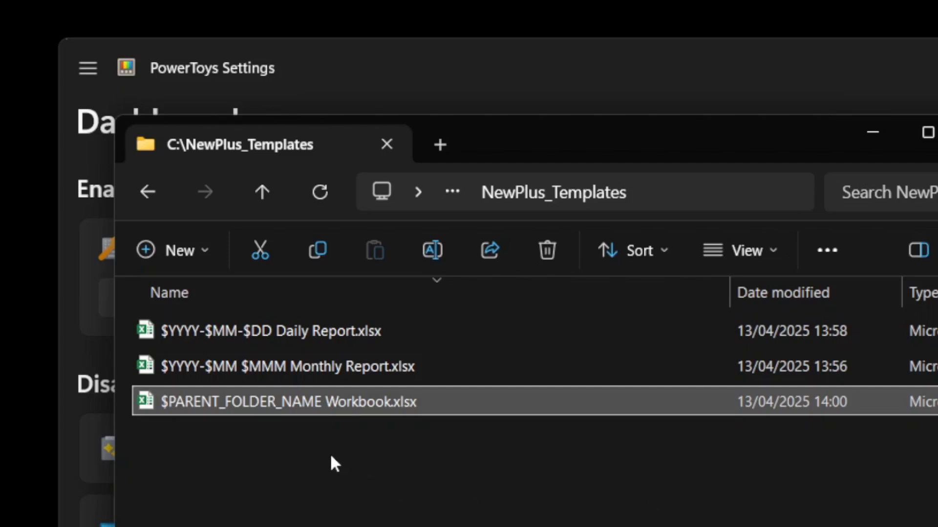
pyautogui.moveTo(315, 409)
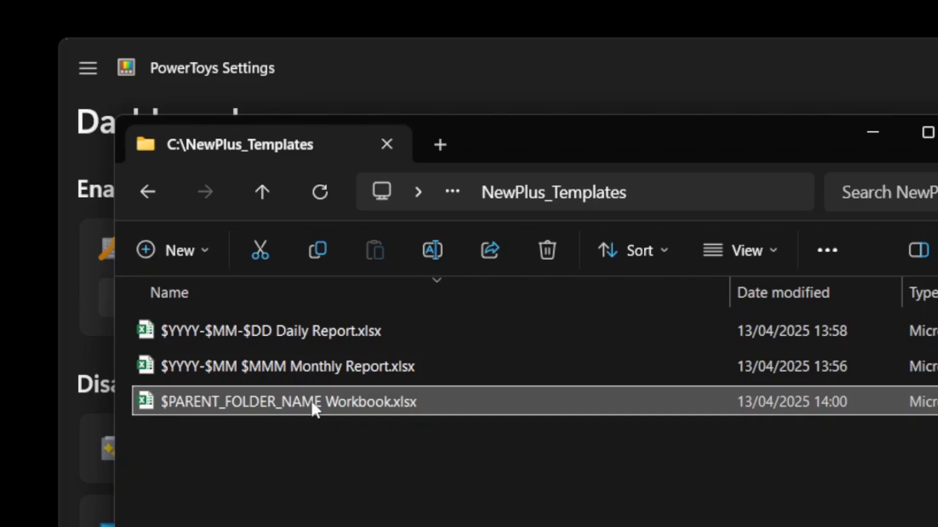
pyautogui.moveTo(355, 409)
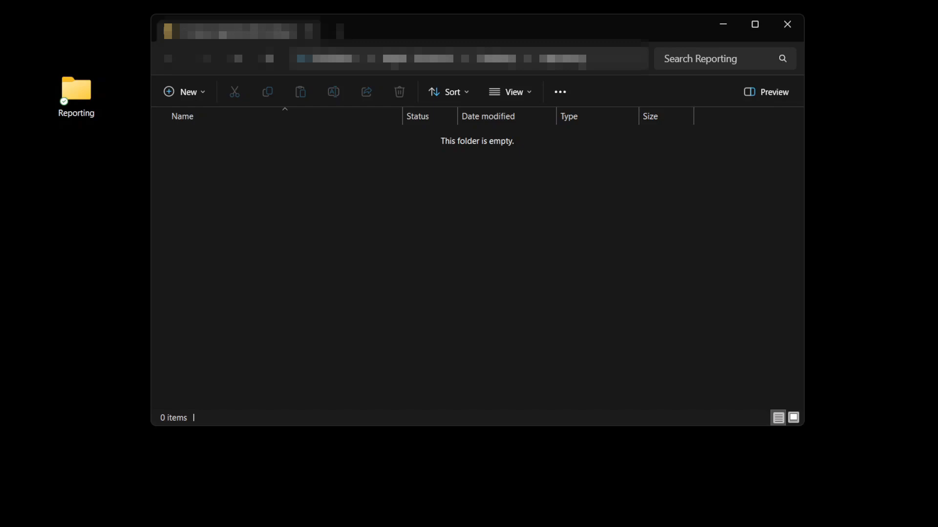
pyautogui.moveTo(431, 253)
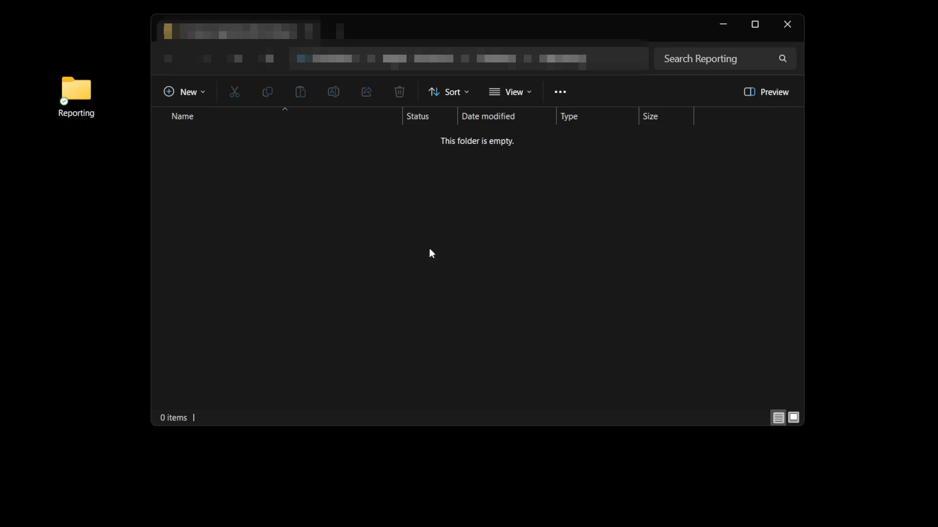
# - Create a workbook from the Monthly Report template in the empty Reporting folder
pyautogui.rightClick(430, 253)
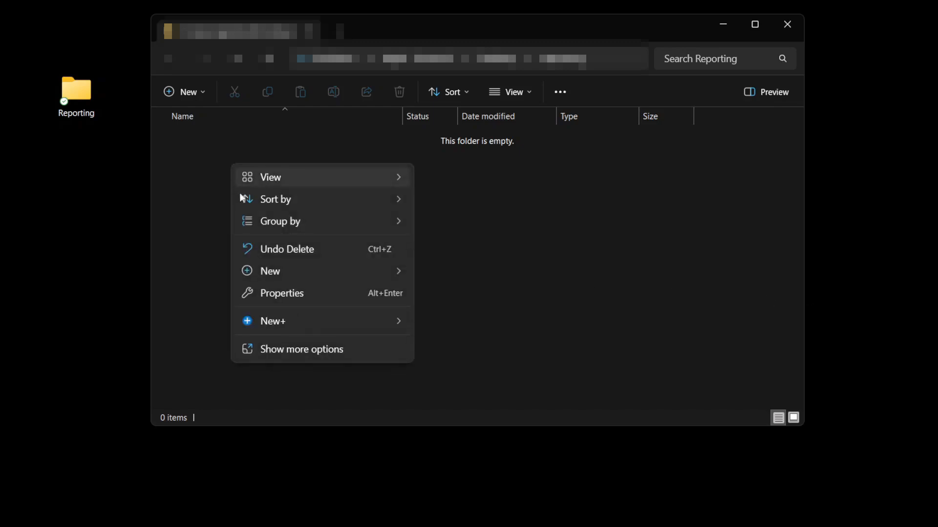
pyautogui.moveTo(272, 321)
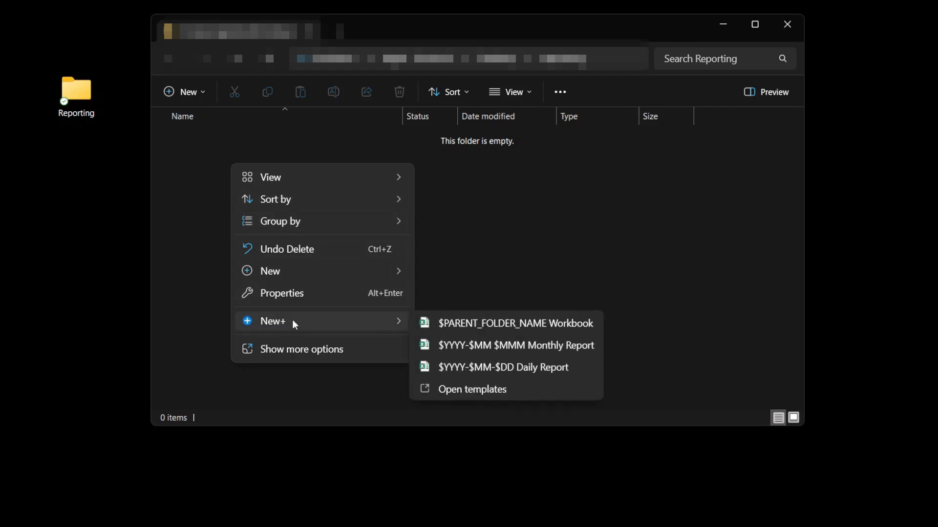
pyautogui.moveTo(525, 341)
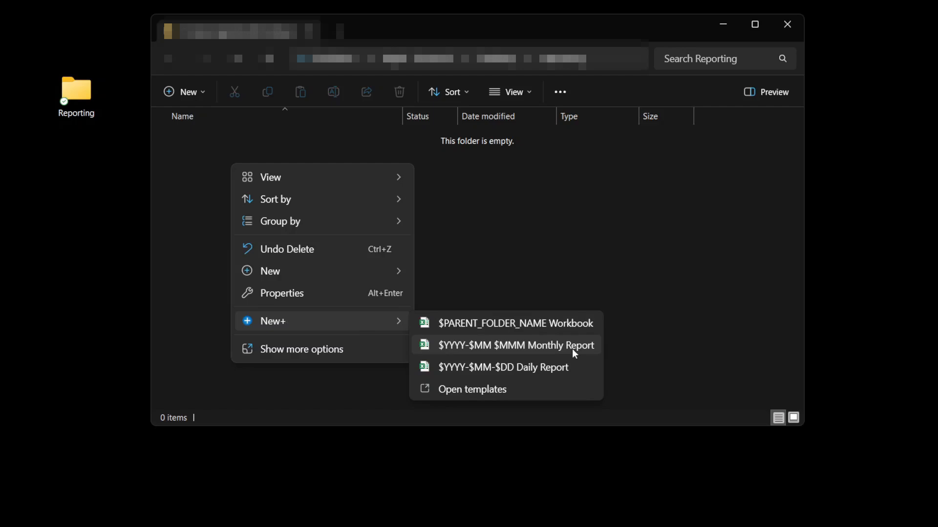
pyautogui.click(515, 345)
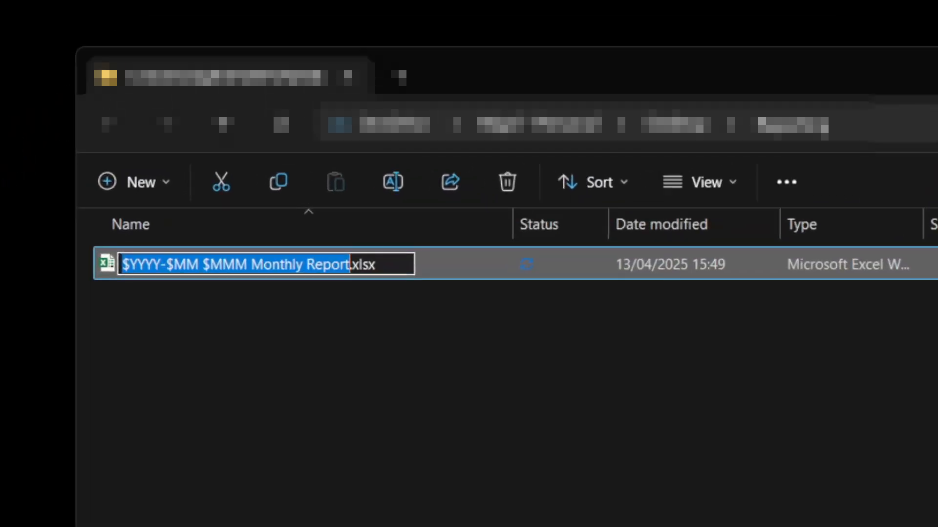
pyautogui.moveTo(210, 358)
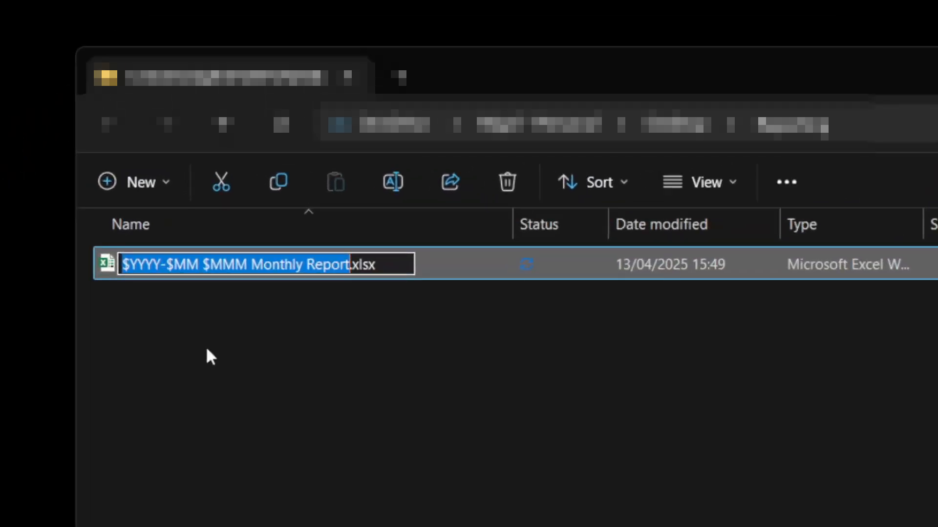
pyautogui.moveTo(326, 409)
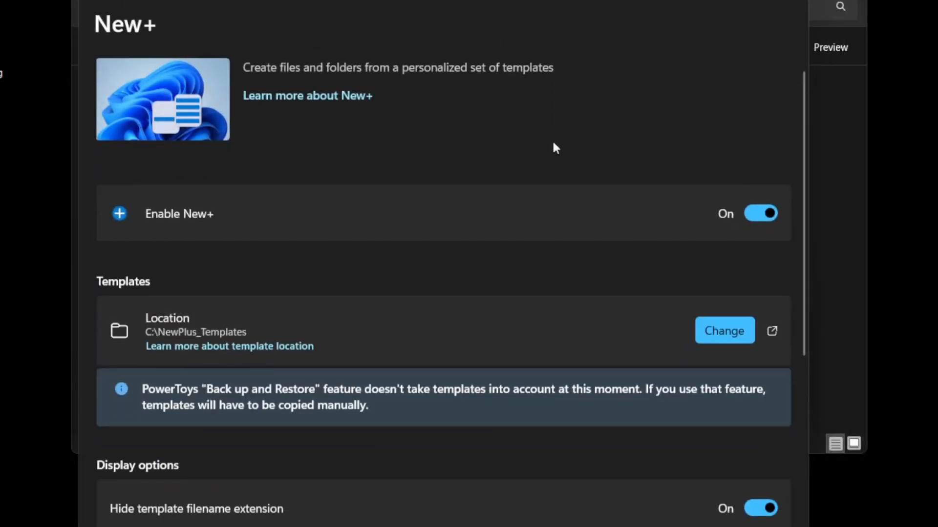
# - Turn on 'Replace variables in template filename' and create 2025-04 Apr Monthly Report.xlsx
pyautogui.scroll(-3)
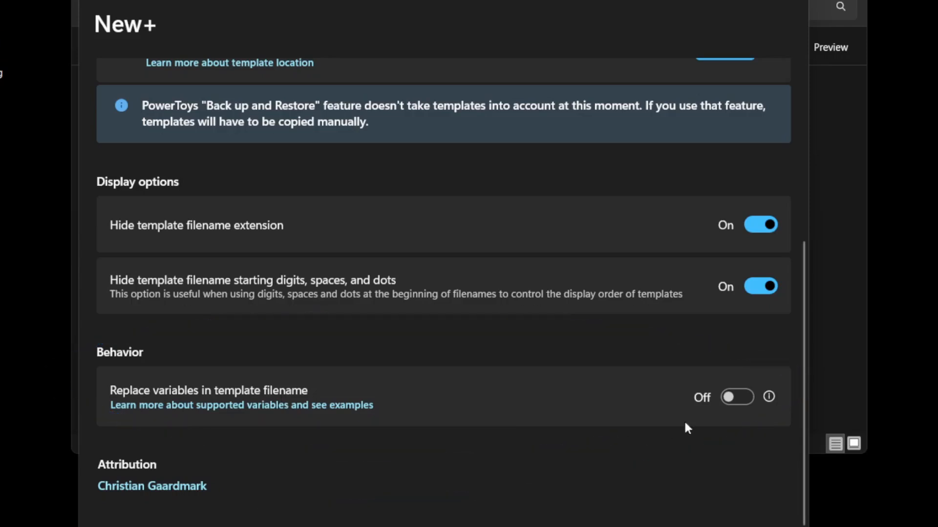
pyautogui.click(736, 397)
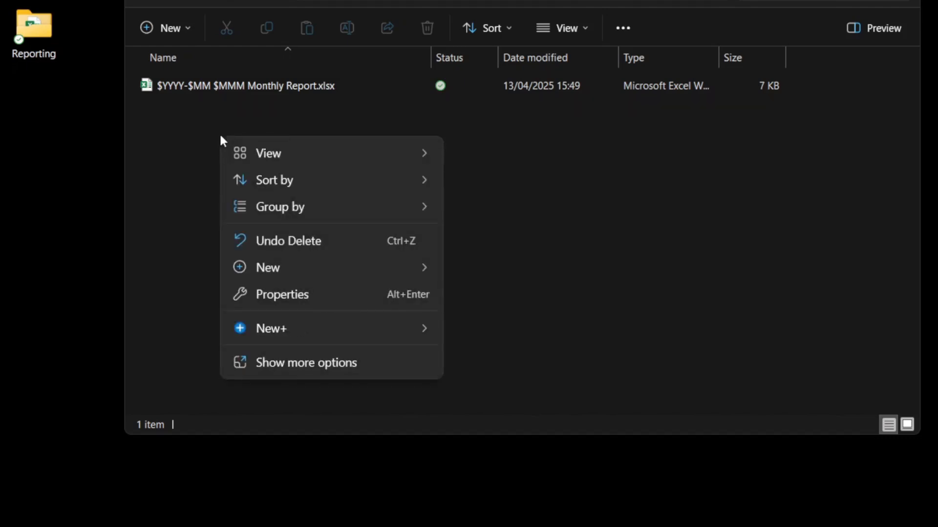
pyautogui.moveTo(270, 328)
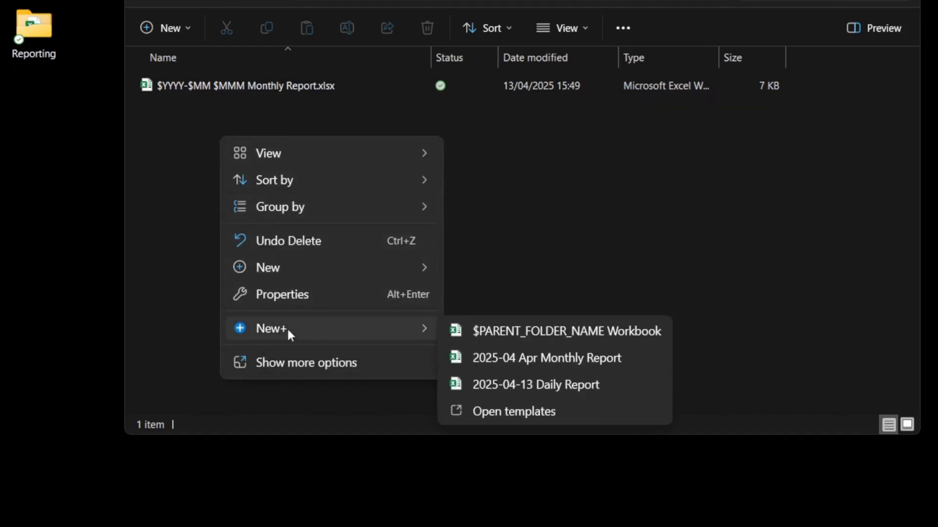
pyautogui.moveTo(505, 358)
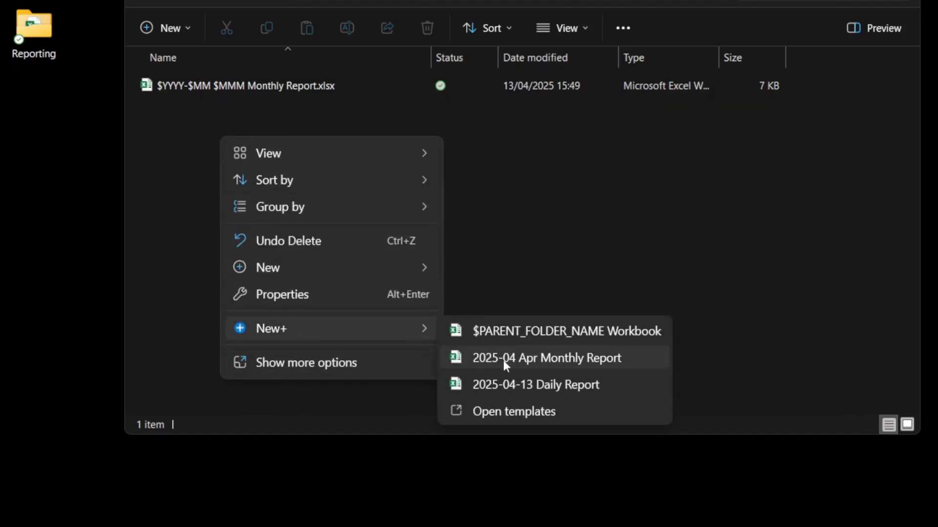
pyautogui.moveTo(555, 372)
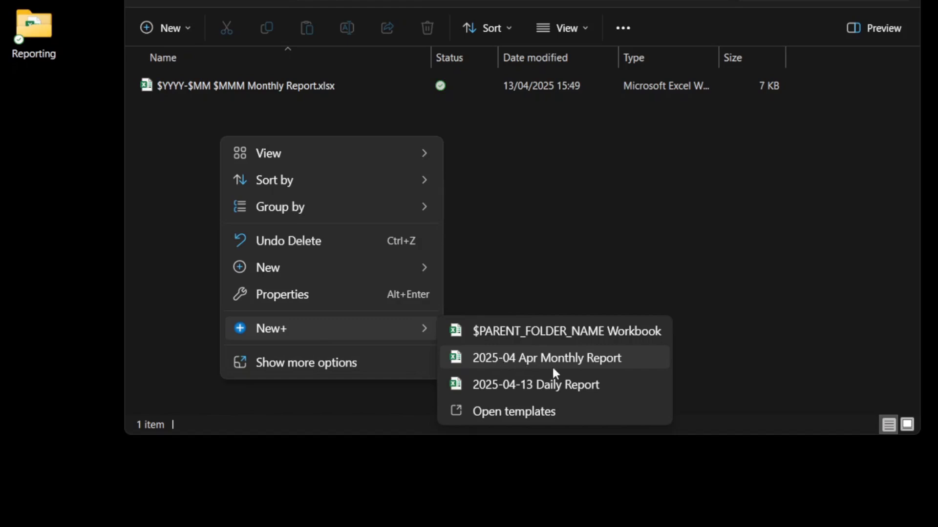
pyautogui.moveTo(536, 385)
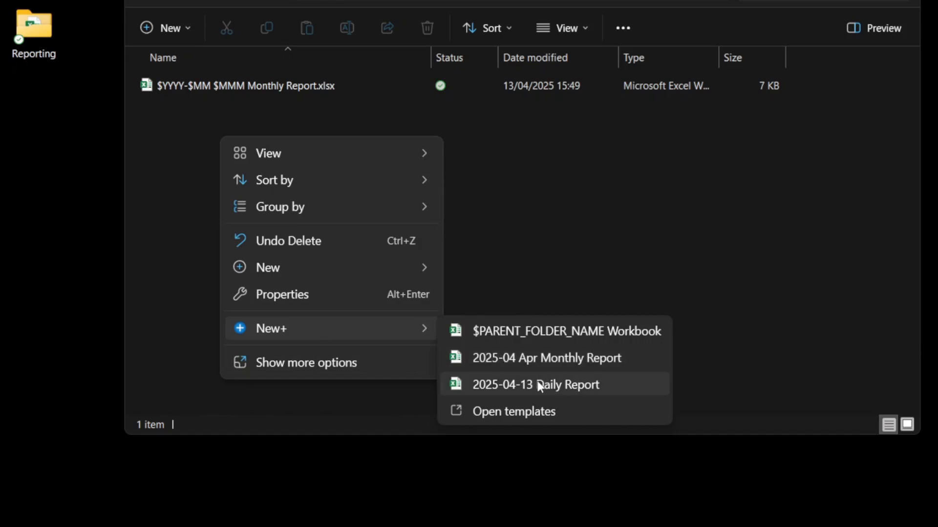
pyautogui.click(545, 358)
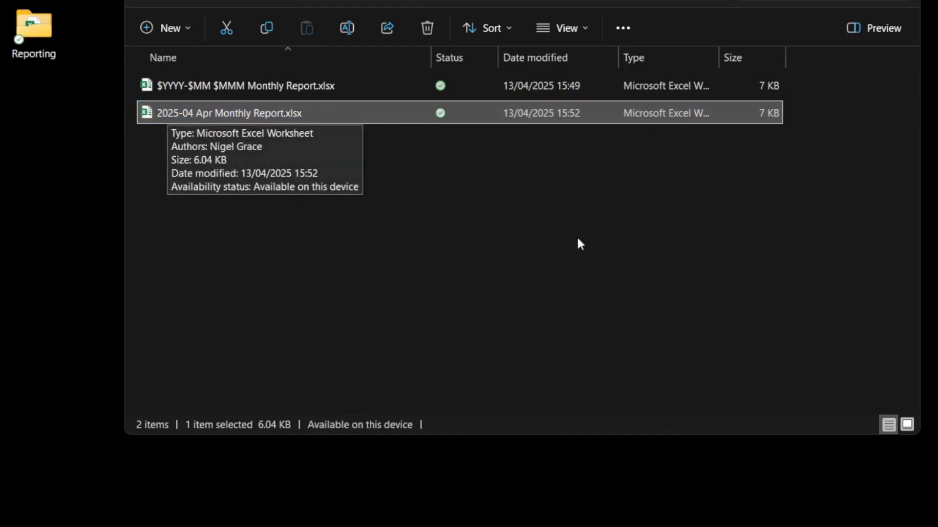
pyautogui.moveTo(310, 172)
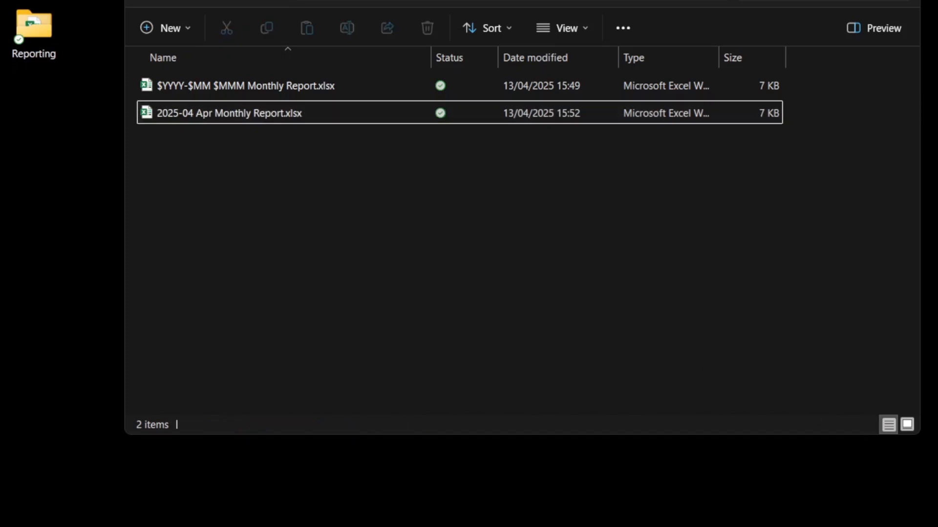
pyautogui.moveTo(222, 172)
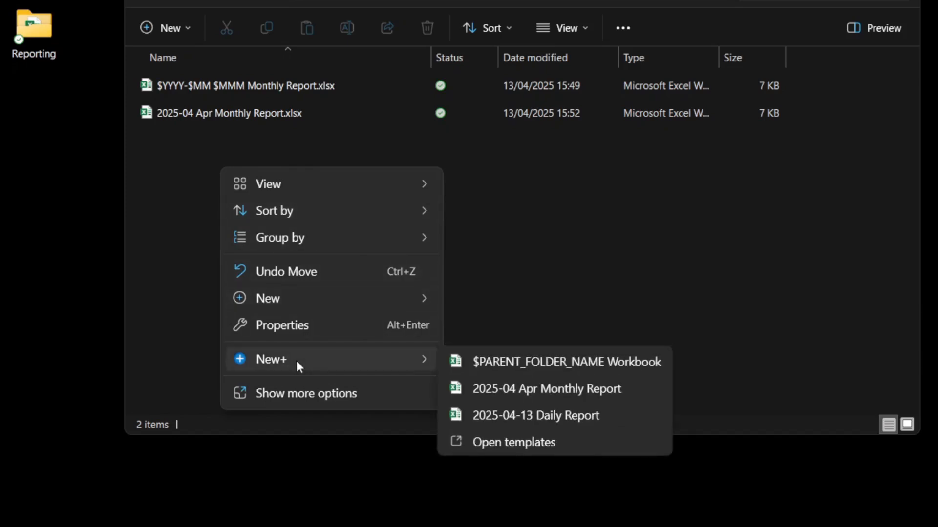
pyautogui.moveTo(579, 369)
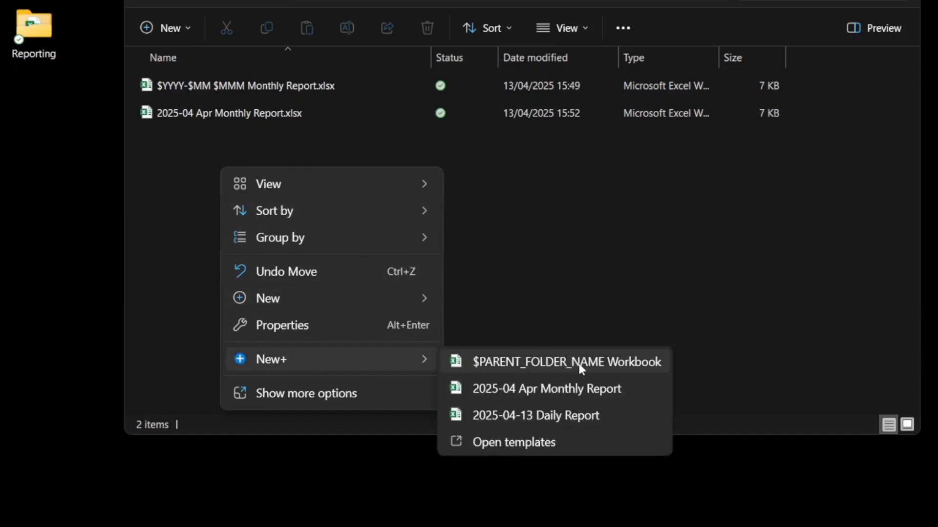
# - Create Reporting Workbook.xlsx from the $PARENT_FOLDER_NAME Workbook template
pyautogui.click(565, 362)
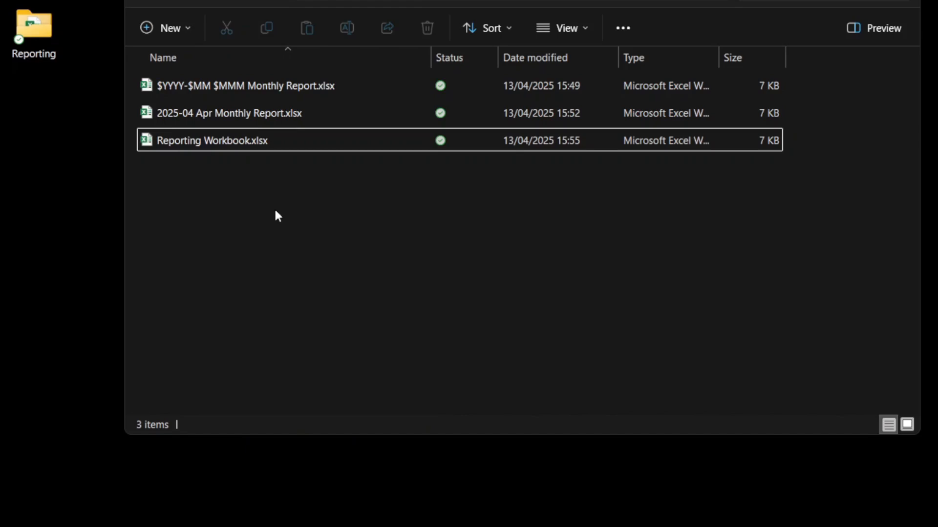
pyautogui.rightClick(277, 215)
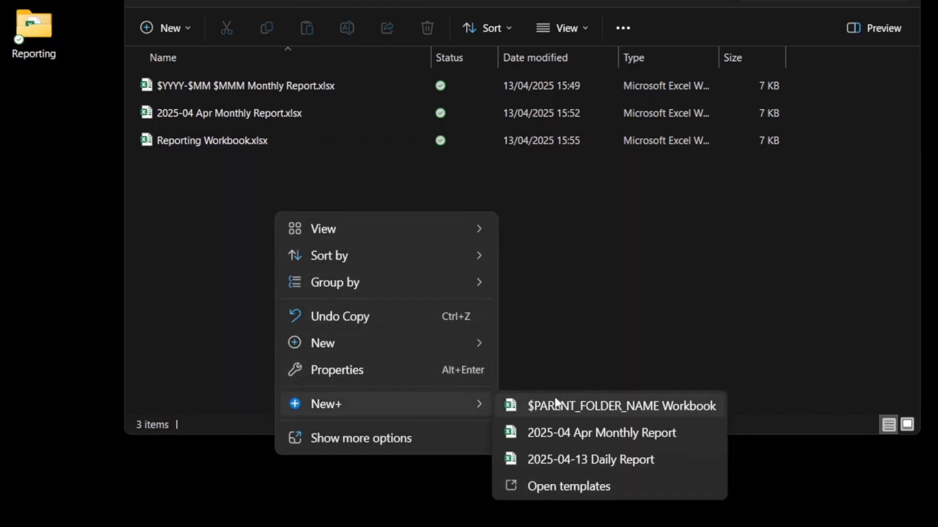
pyautogui.moveTo(187, 175)
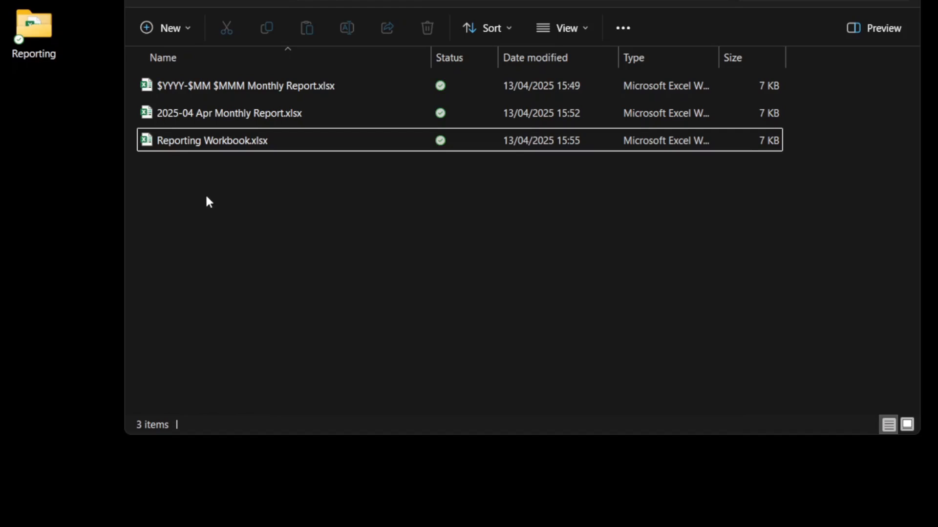
# - Create a Reporting subfolder and start a New+ workbook inside it, yielding Reporting April Workbook.xlsx
pyautogui.rightClick(209, 202)
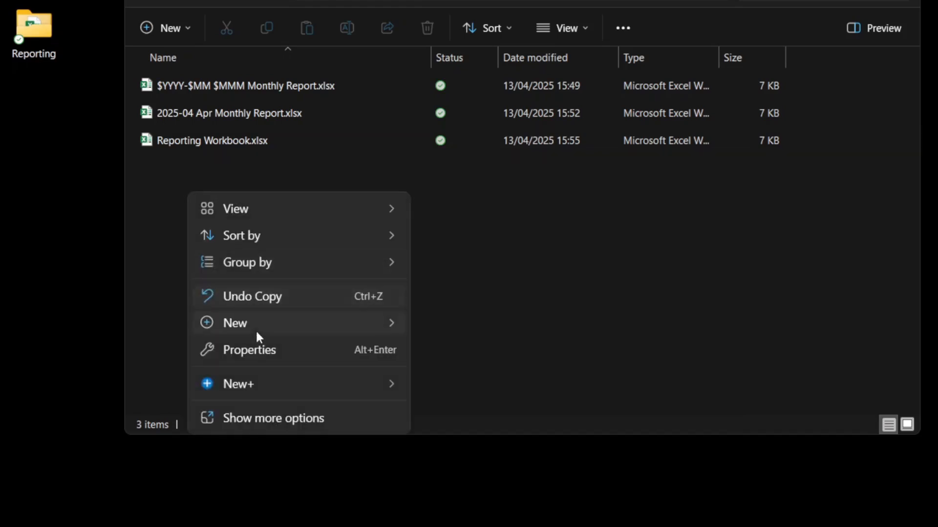
pyautogui.click(419, 347)
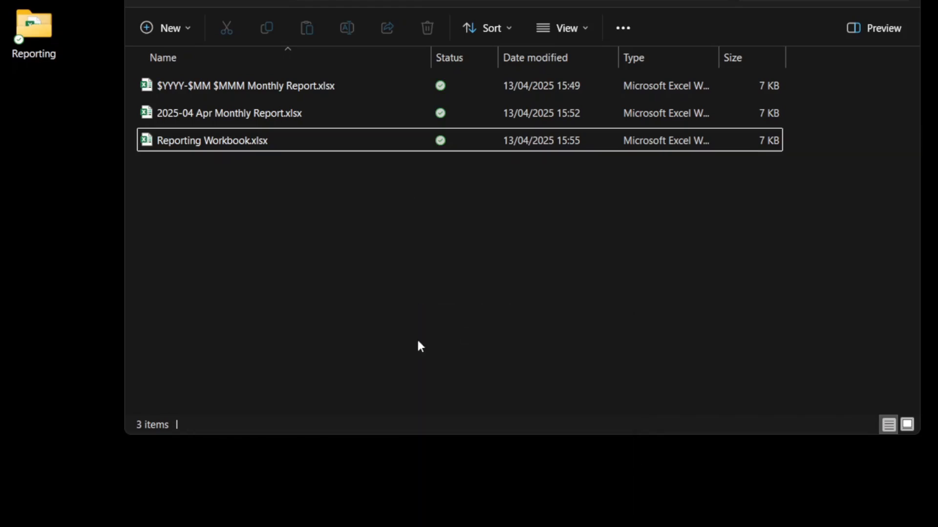
pyautogui.click(170, 27)
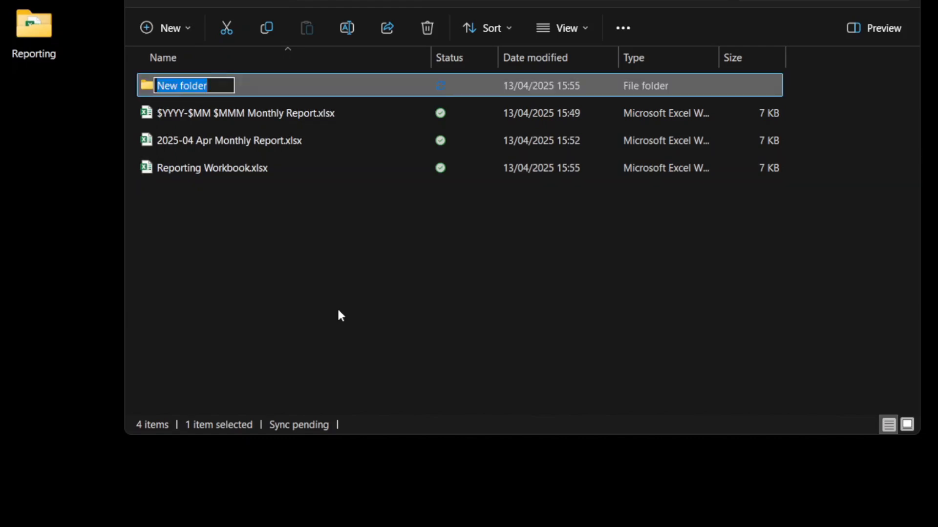
pyautogui.write('Reporting')
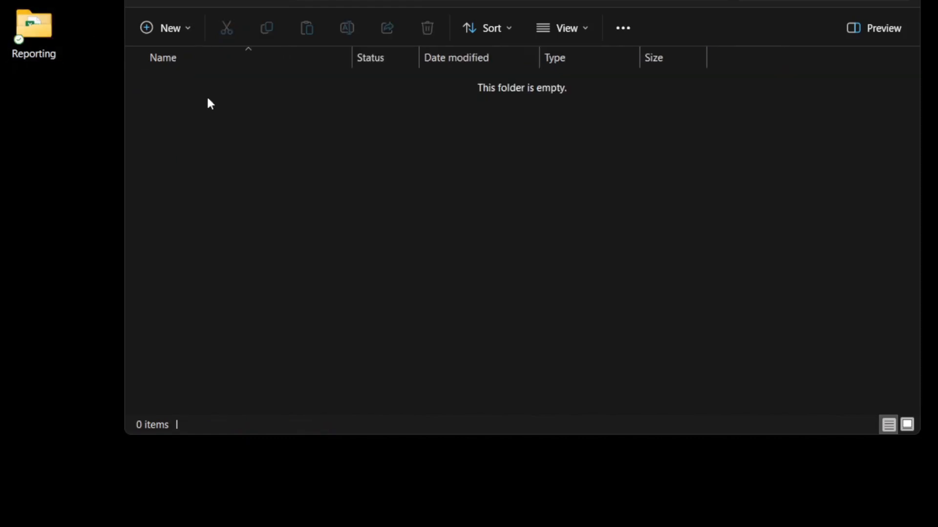
pyautogui.rightClick(209, 102)
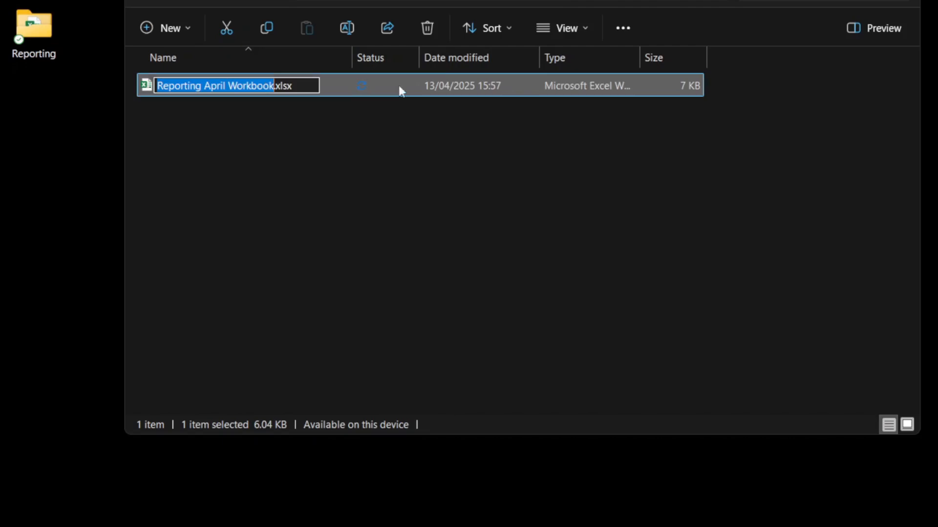
pyautogui.moveTo(665, 4)
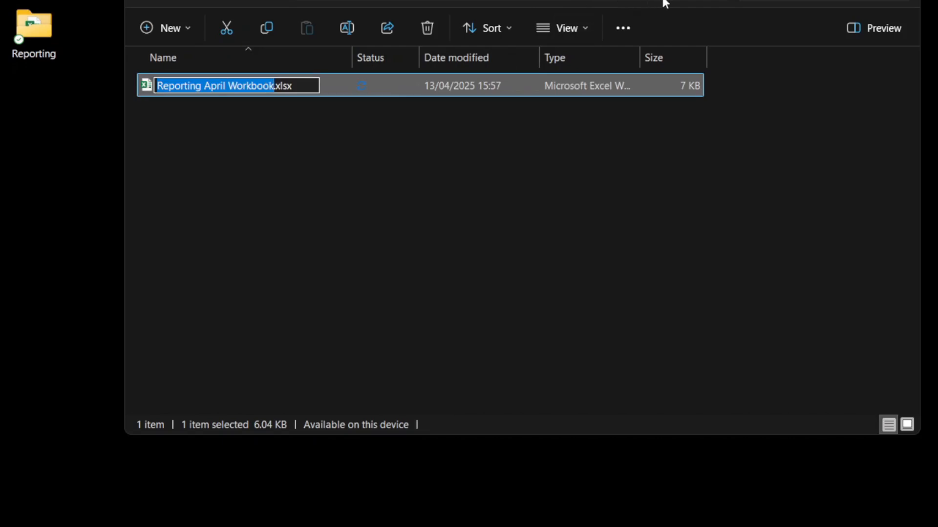